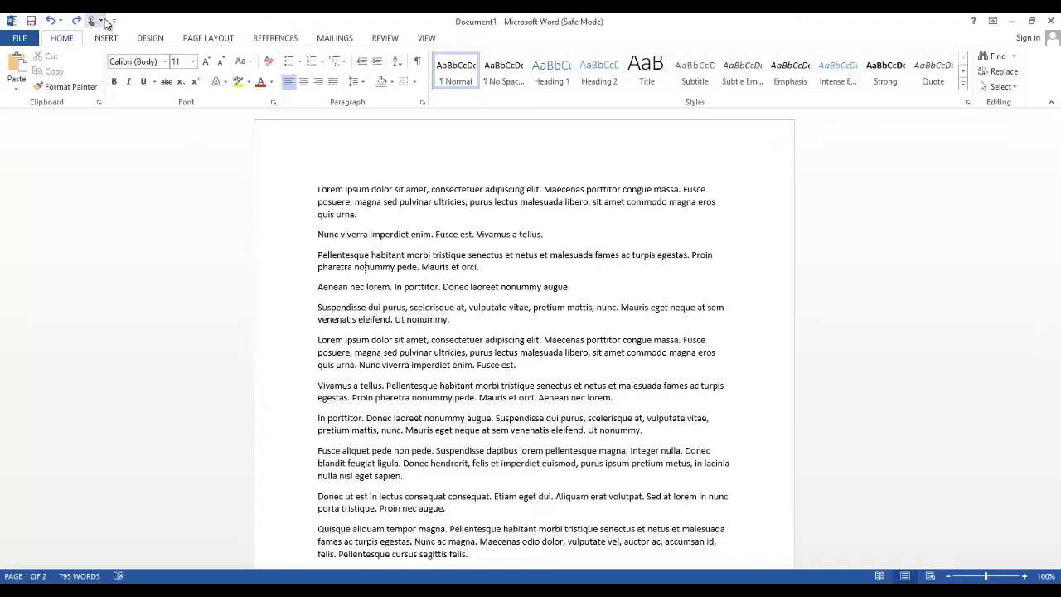
- Show the References commands and the Table of Figures dialog with its caption Options
click(91, 20)
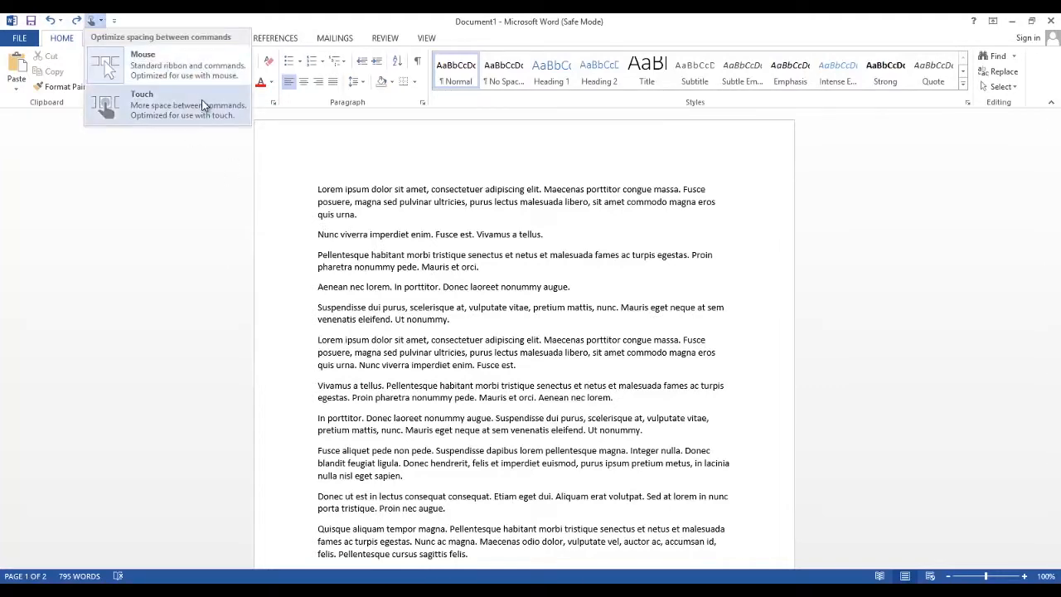
click(275, 37)
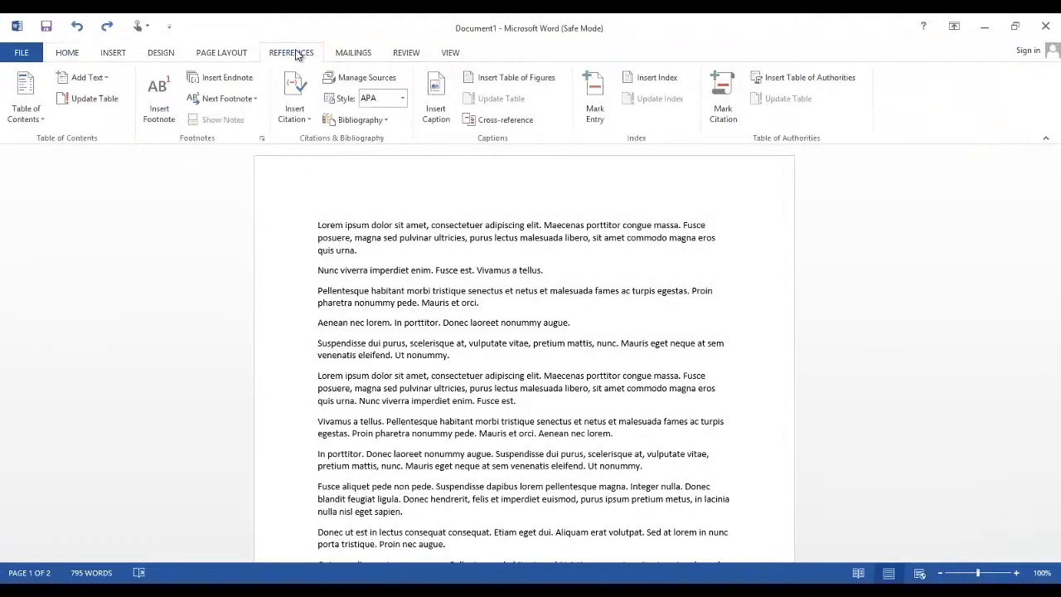
click(515, 77)
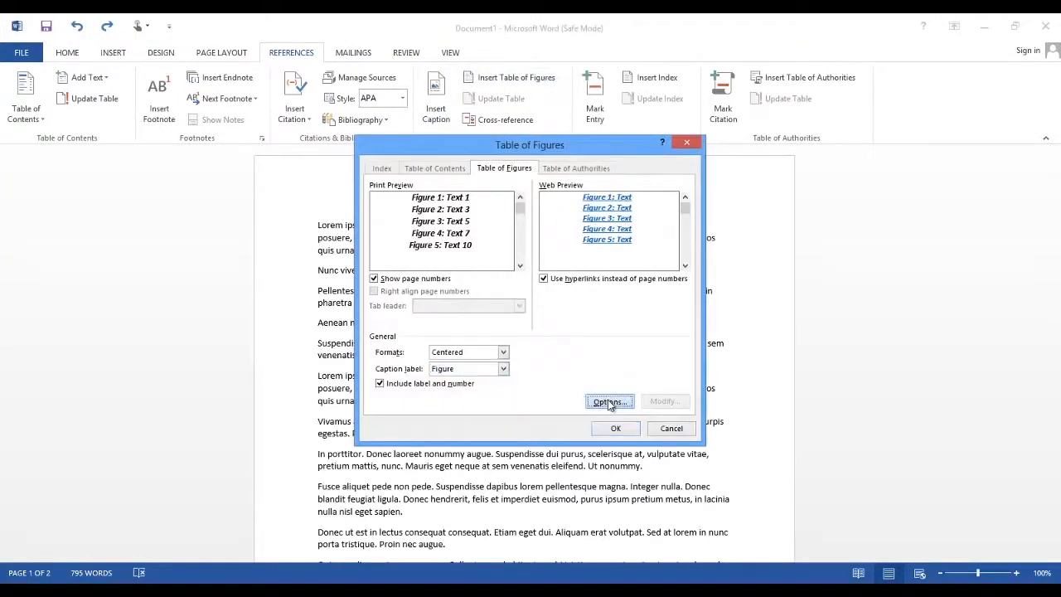
click(610, 401)
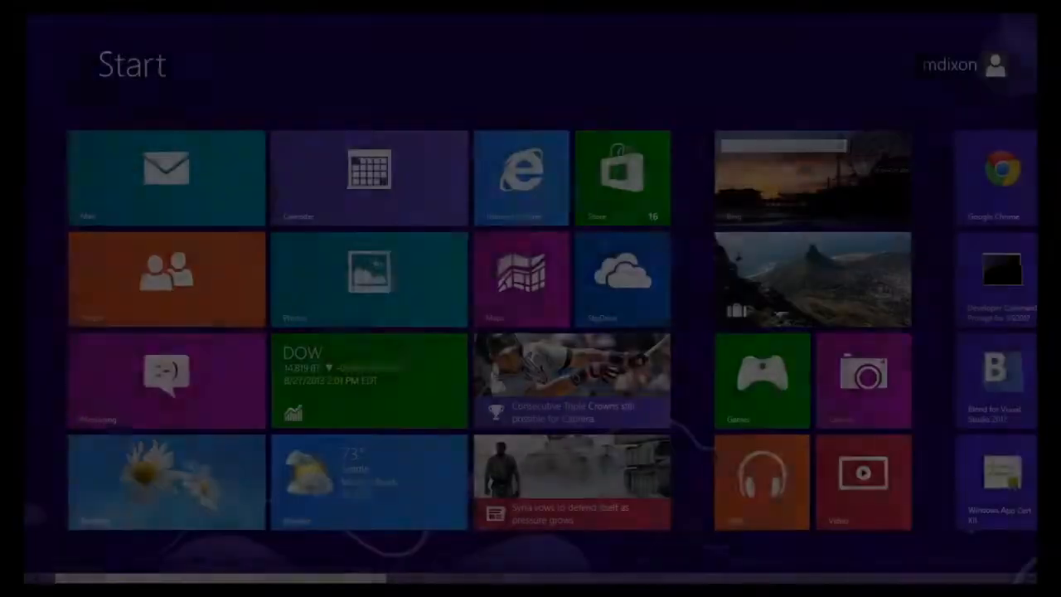
- Launch the Store from Start, browse right to Games and view an app listing
click(623, 179)
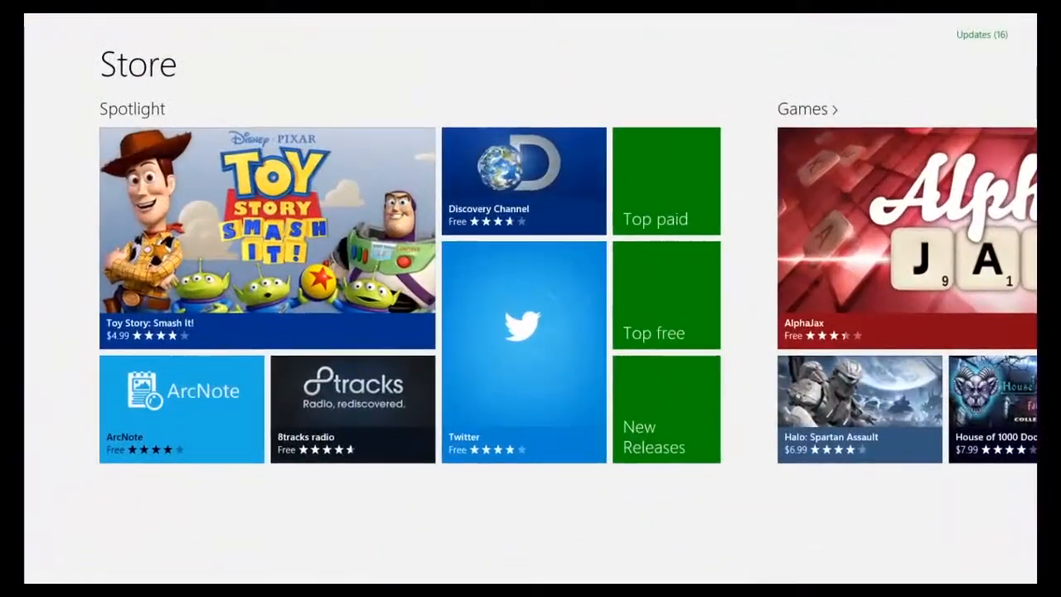
scroll(right, 3)
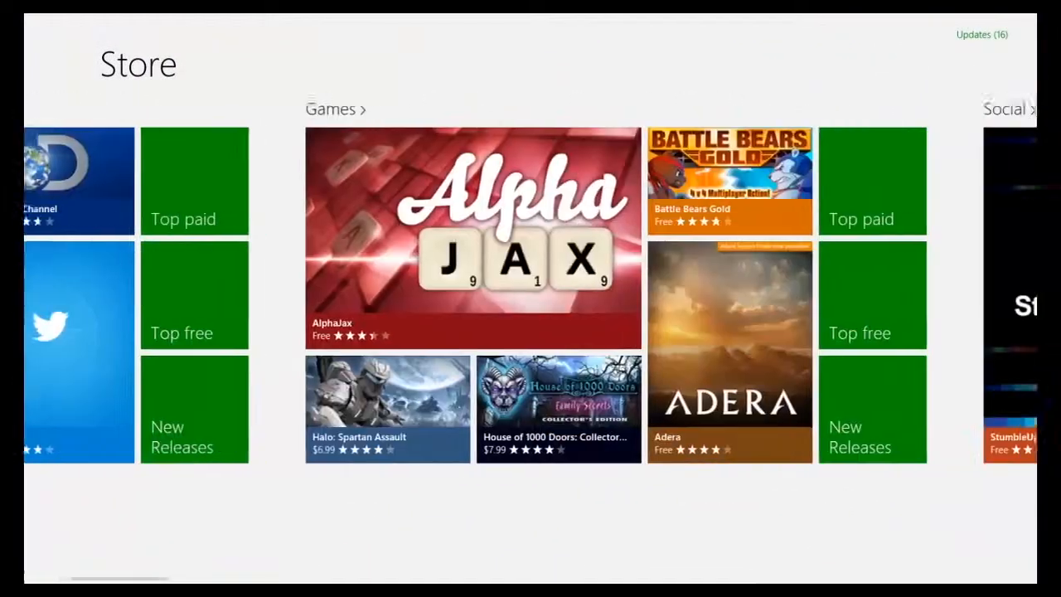
click(472, 235)
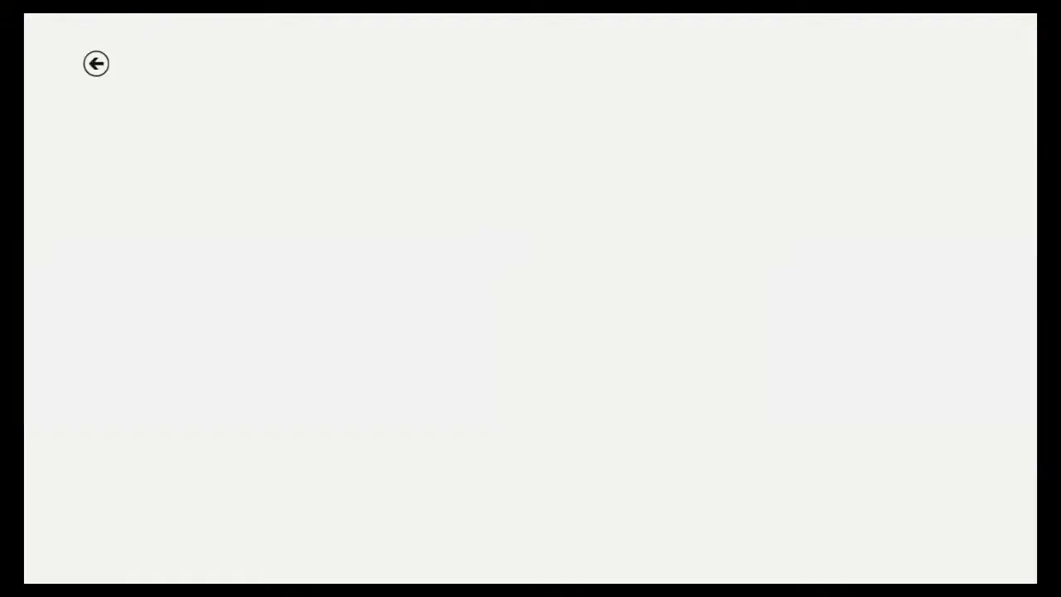
click(96, 63)
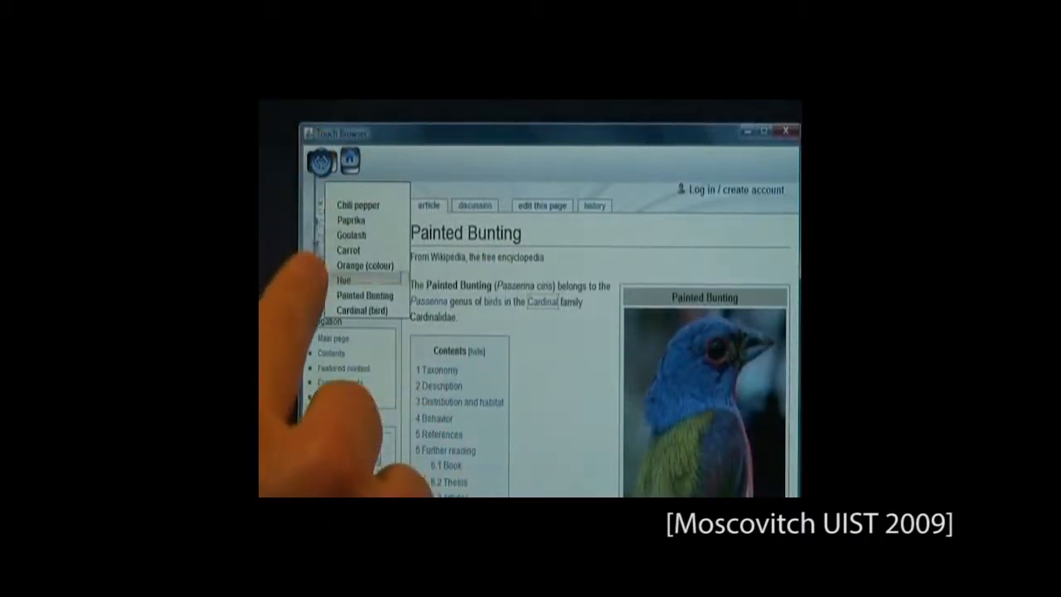
click(348, 249)
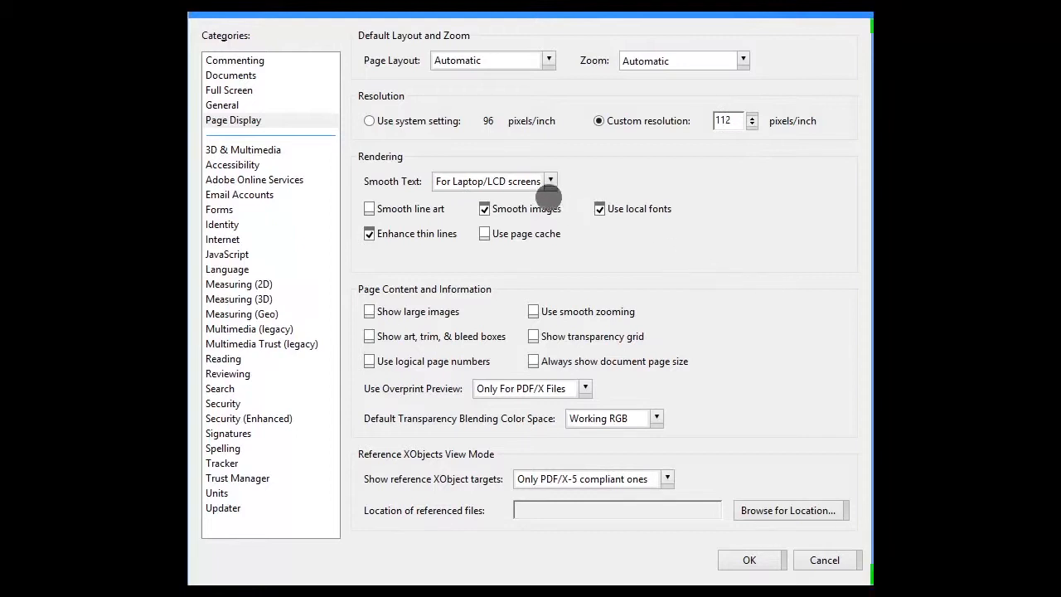
- Set Smooth Text to For Monitor in Page Display, then move to the Security category
click(550, 181)
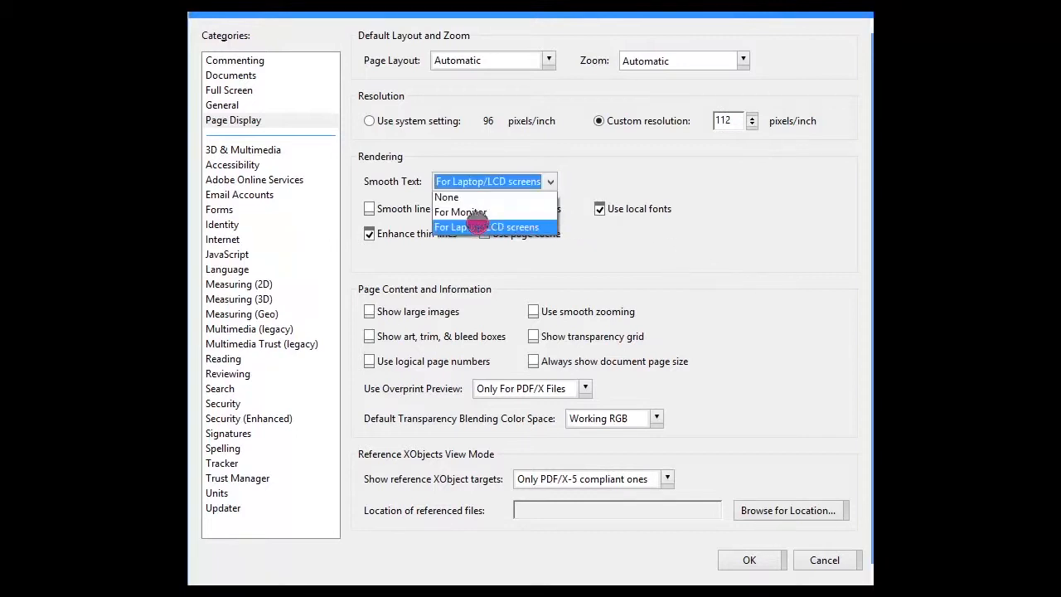
click(461, 213)
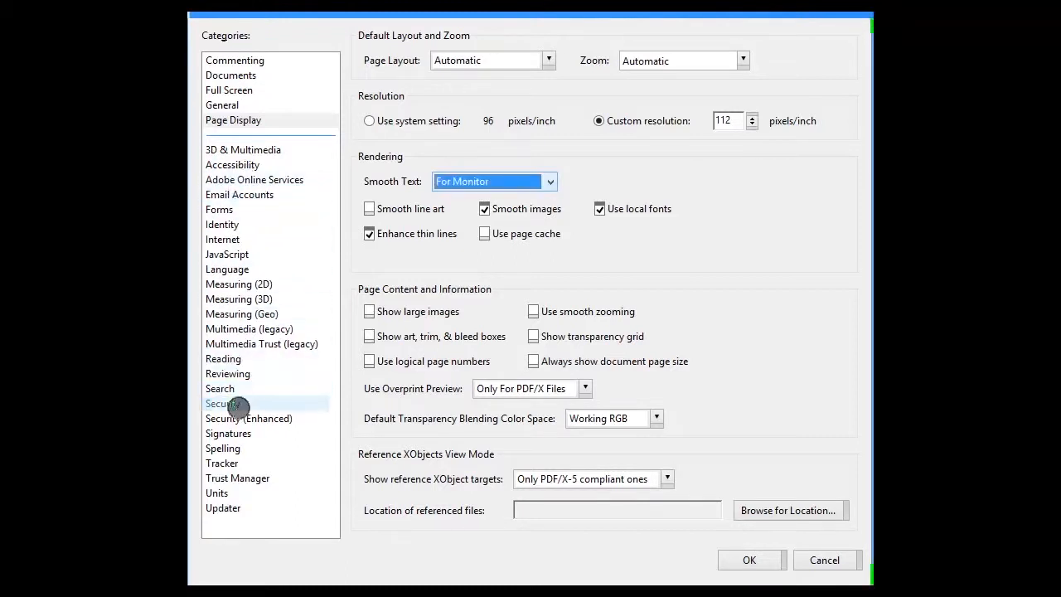
click(222, 404)
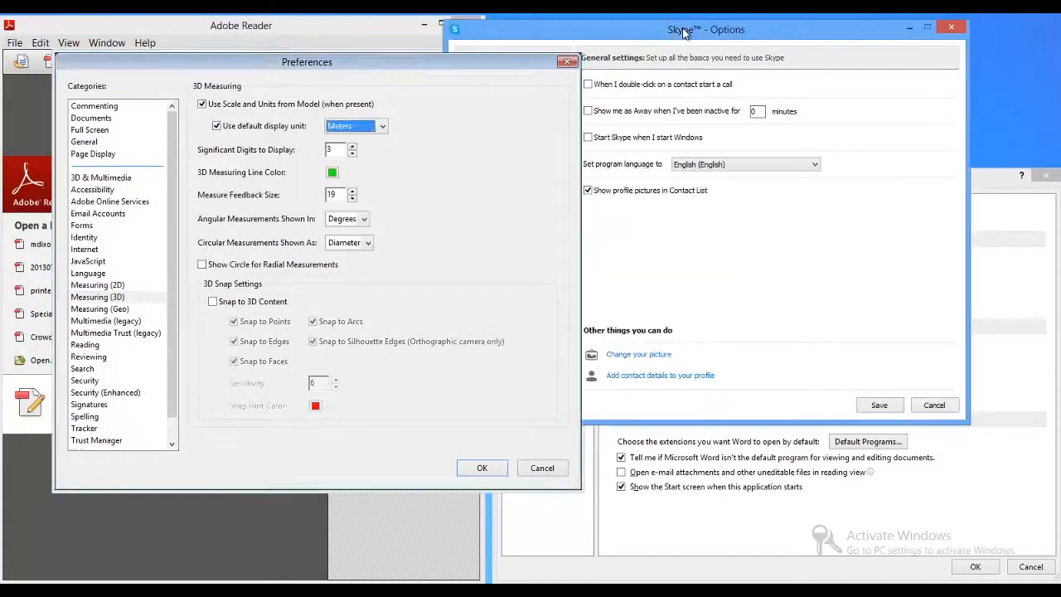
- Arrange the 3D Measuring preferences beside the Skype Options window
click(679, 30)
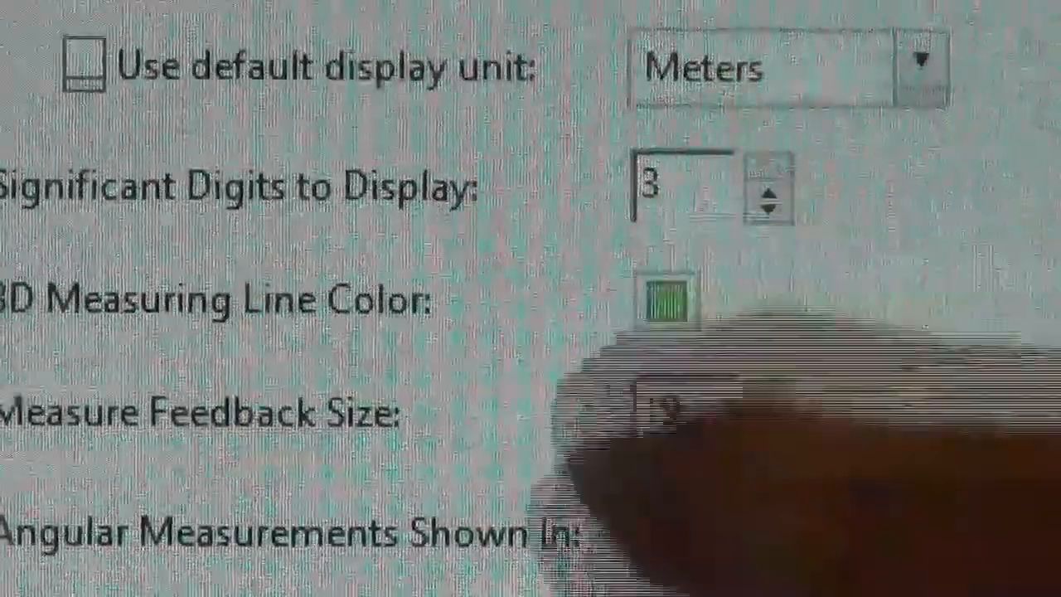
- Nudge the Measure Feedback Size value with its spinner arrow
click(770, 202)
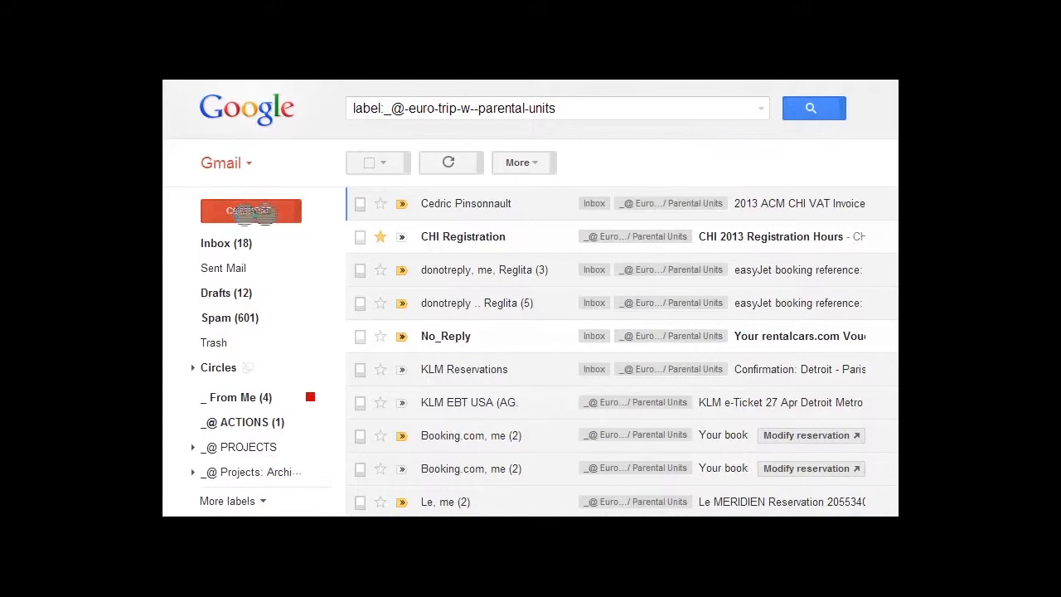
- Compose a blank new Gmail message and send it
click(250, 211)
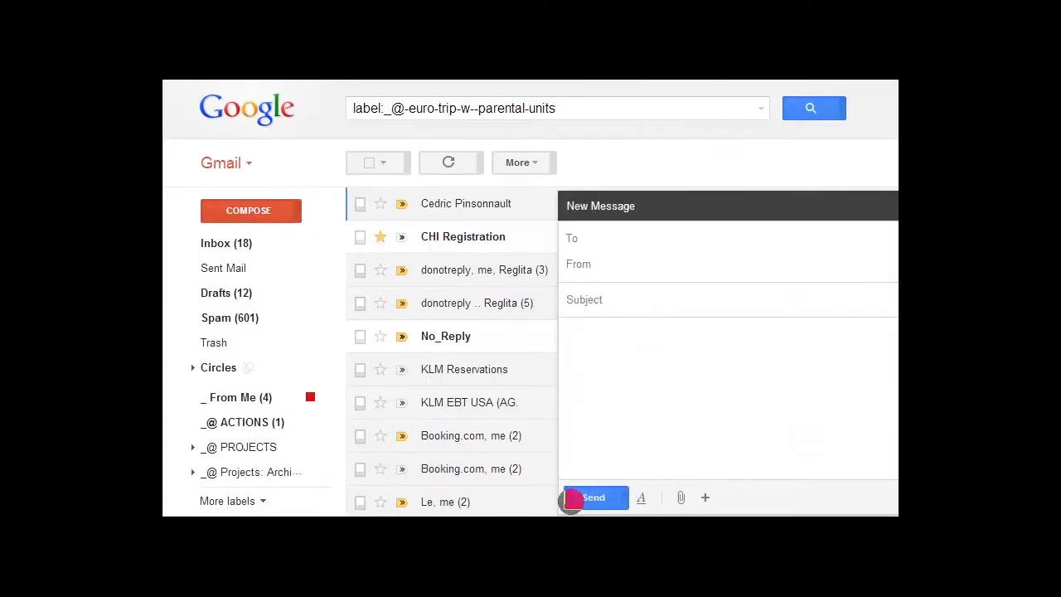
click(359, 203)
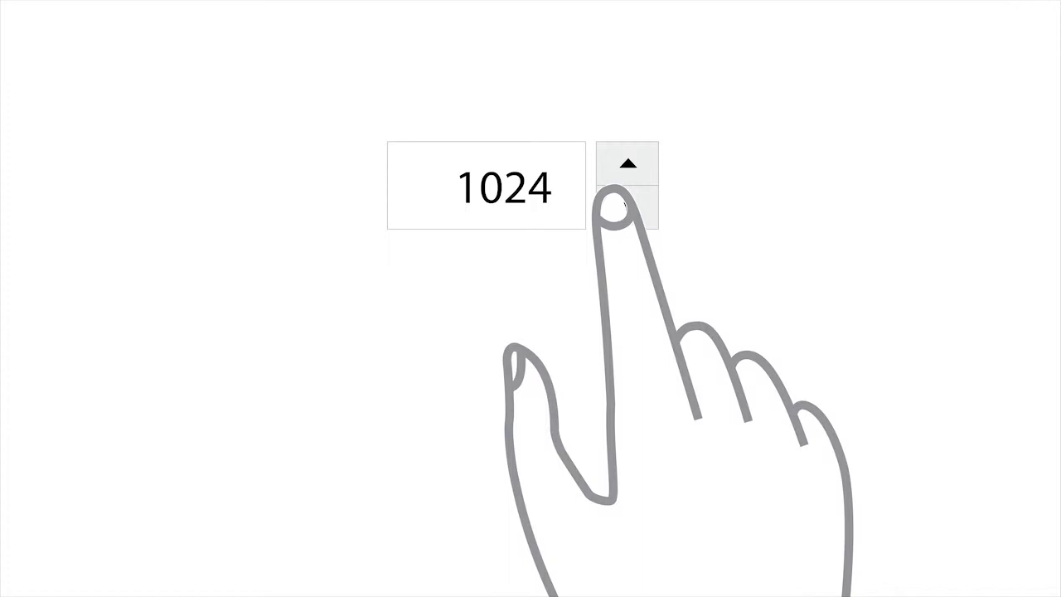
click(627, 212)
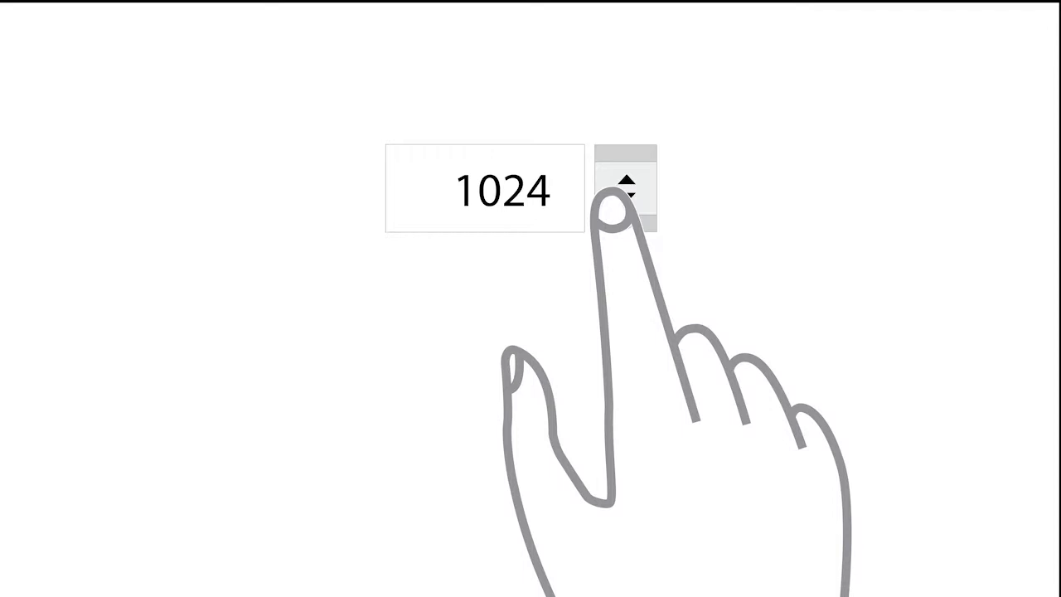
click(626, 182)
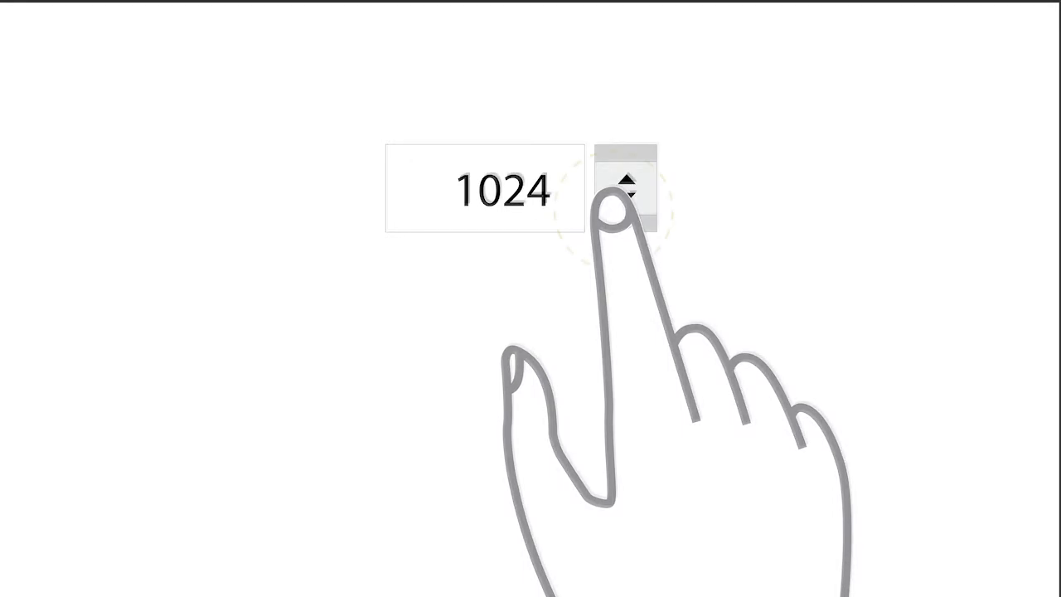
click(627, 179)
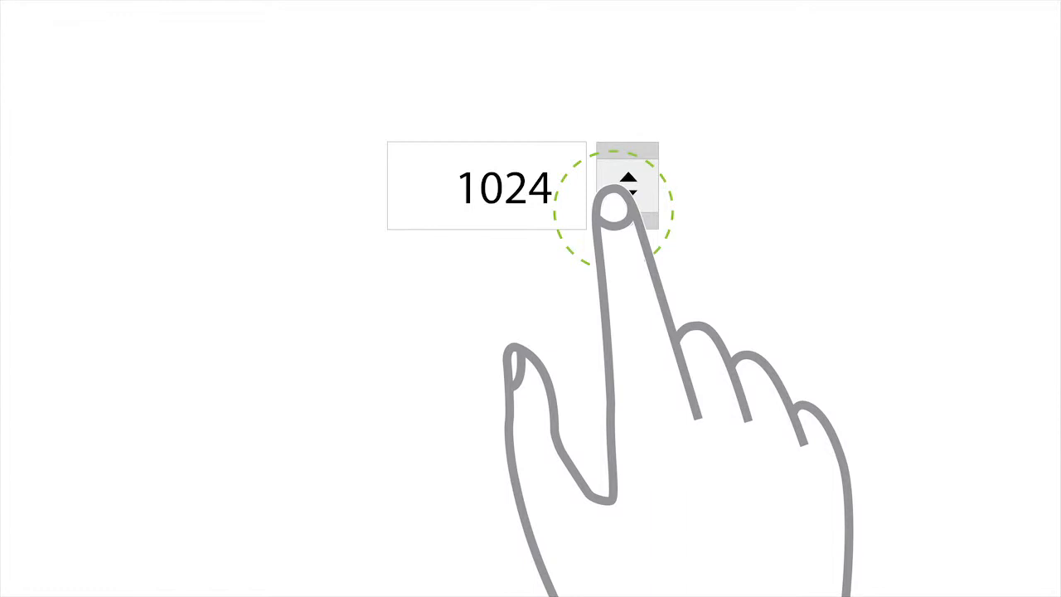